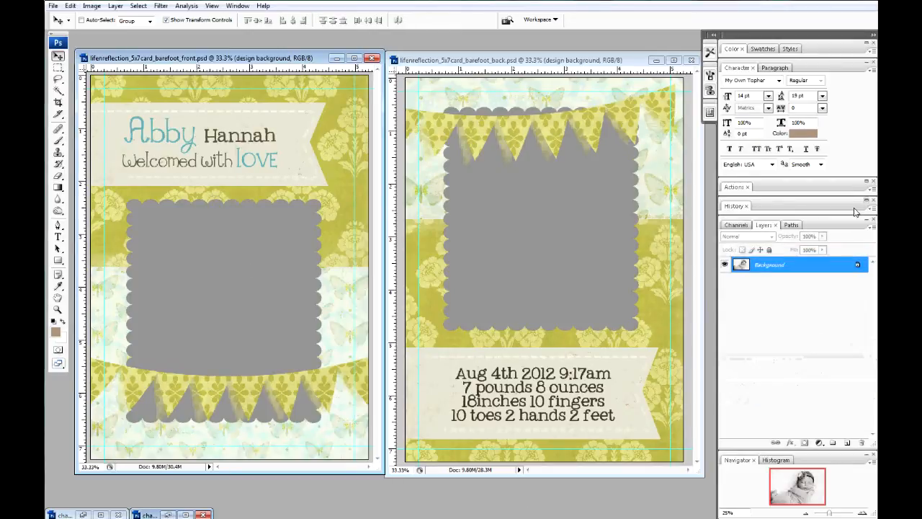
- Open the list of available panels from the menu bar
left_click(237, 6)
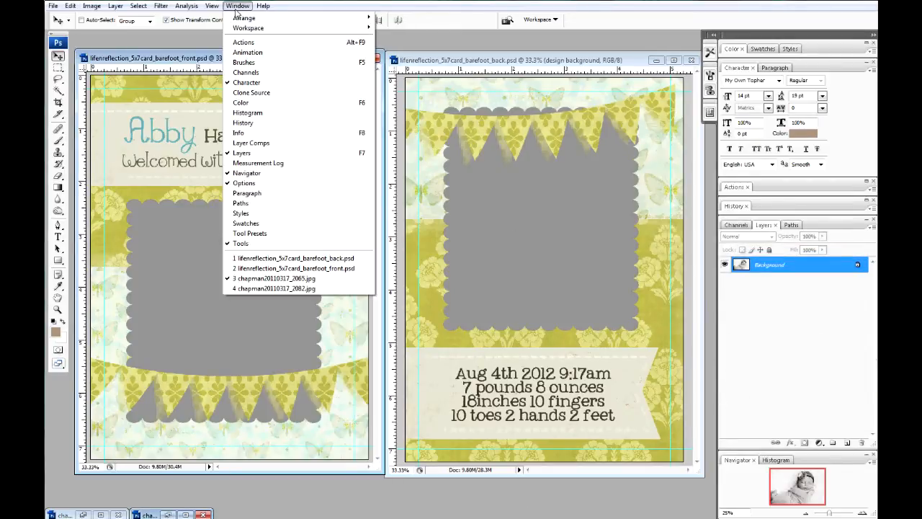
mouse_move(241, 152)
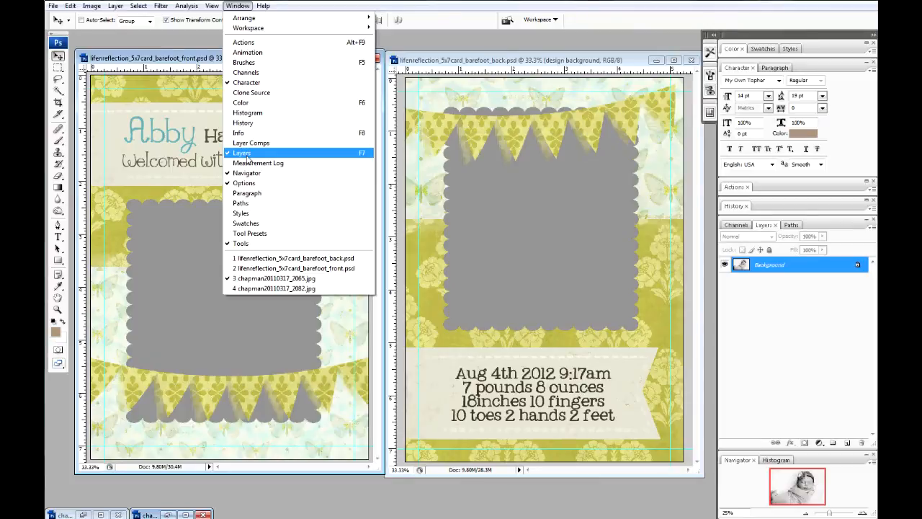
mouse_move(246, 82)
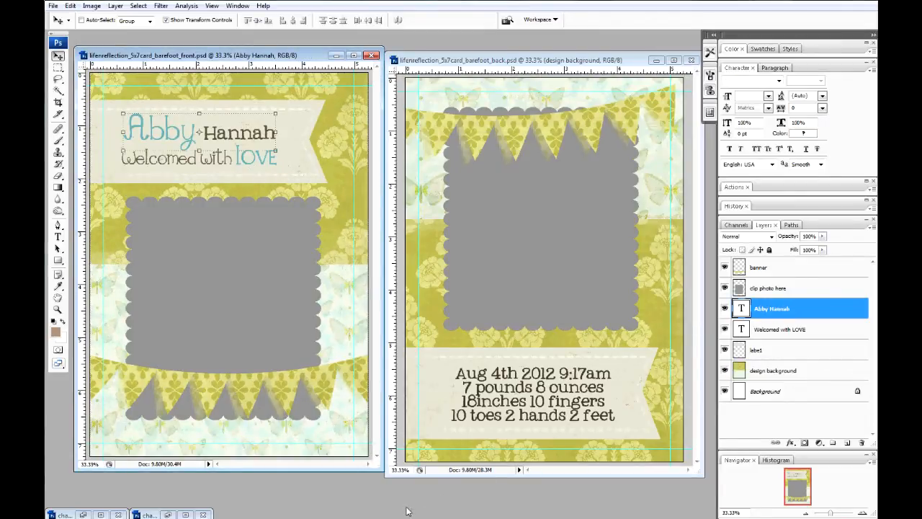
mouse_move(589, 433)
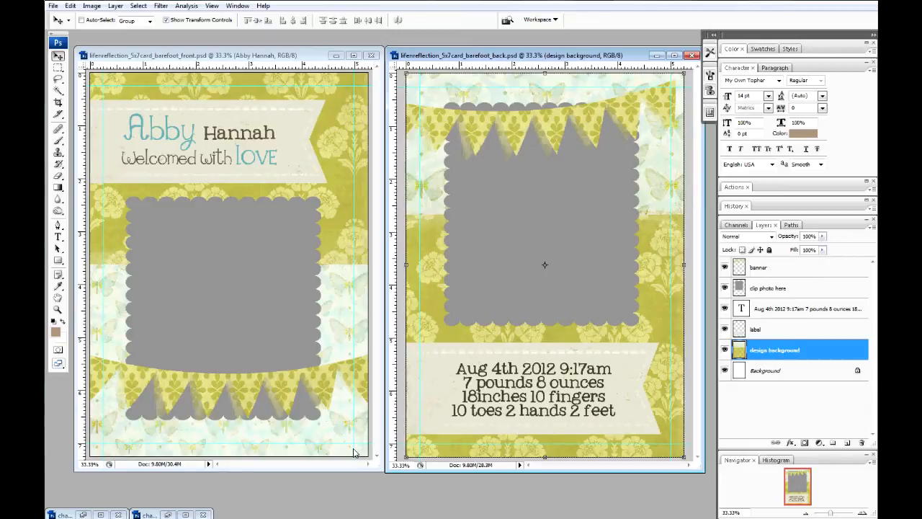
mouse_move(344, 176)
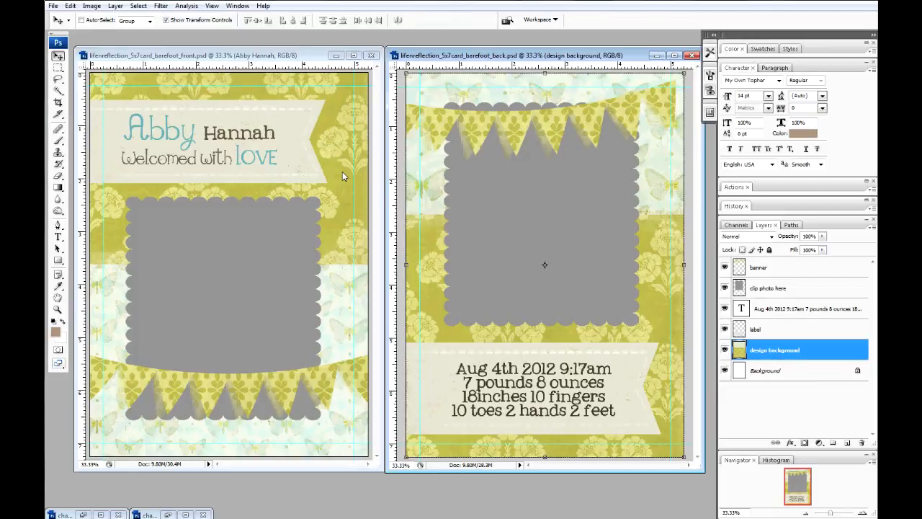
mouse_move(788, 315)
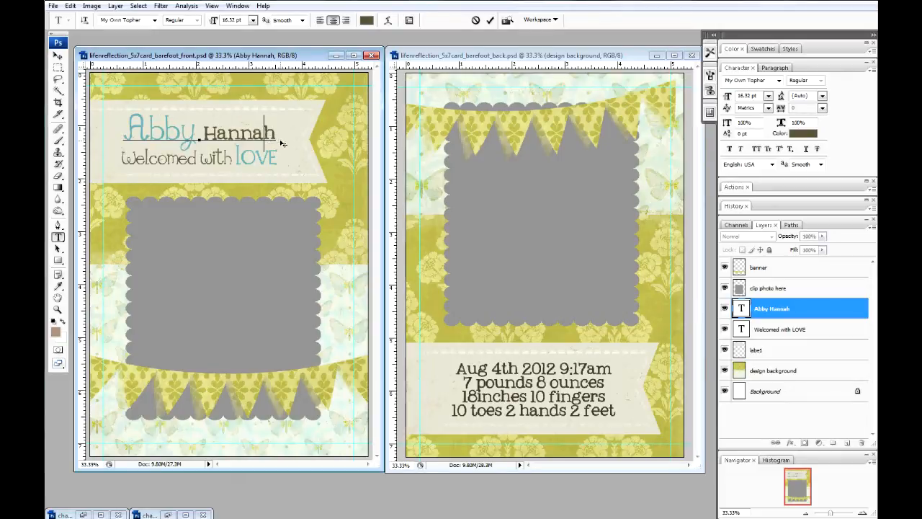
- Open the front card's 'Abby Hannah' name text for editing
double_click(239, 132)
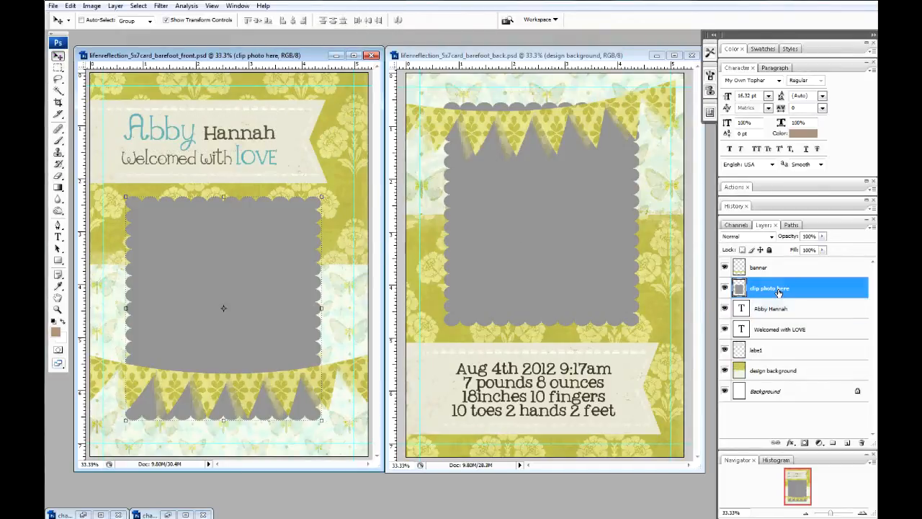
mouse_move(825, 291)
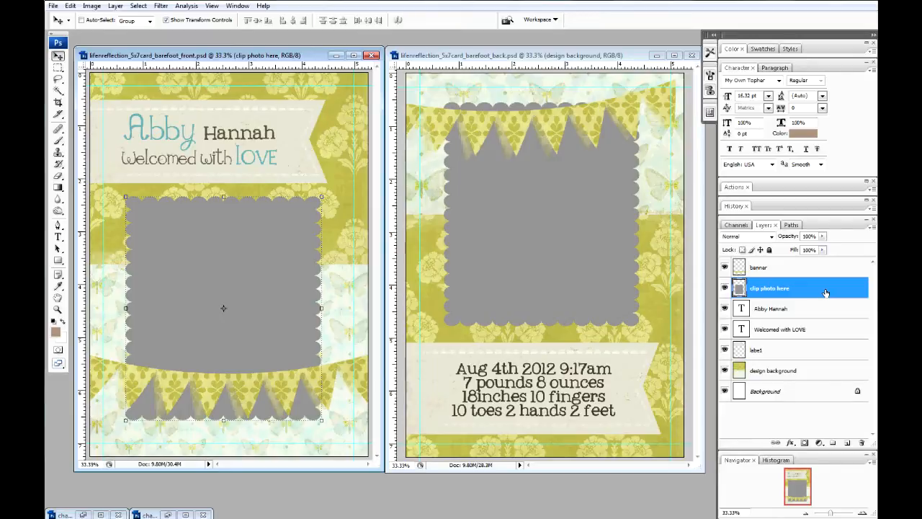
mouse_move(826, 292)
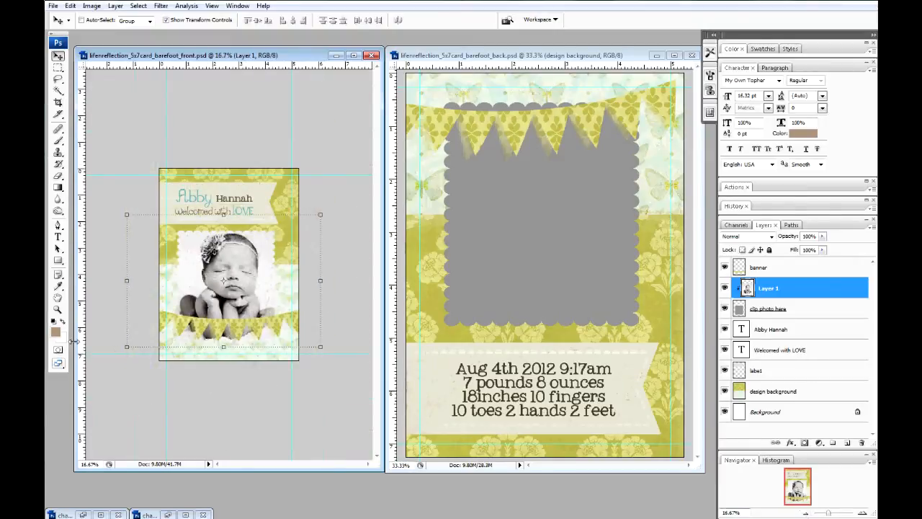
mouse_move(121, 369)
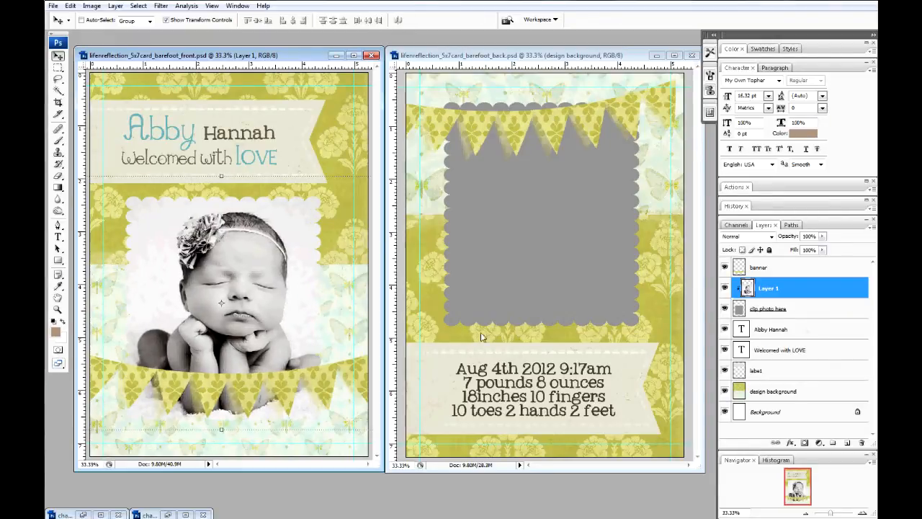
left_click(759, 267)
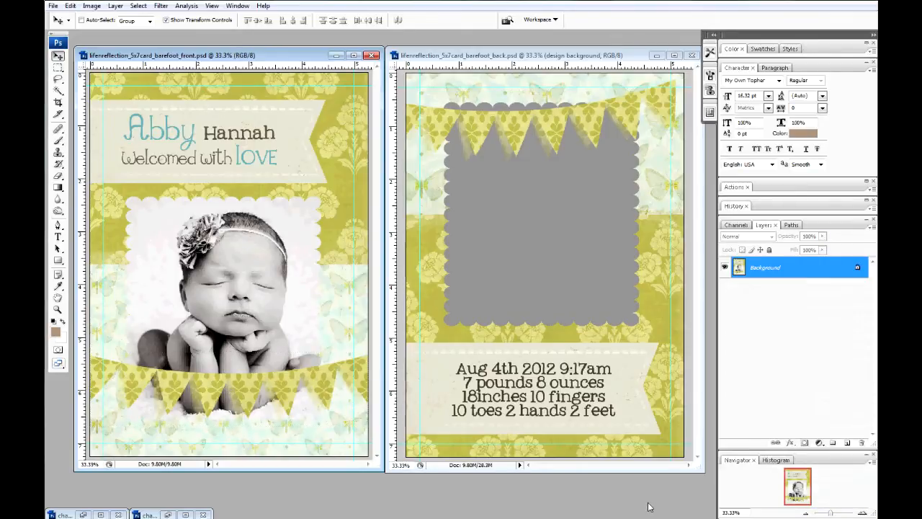
mouse_move(751, 322)
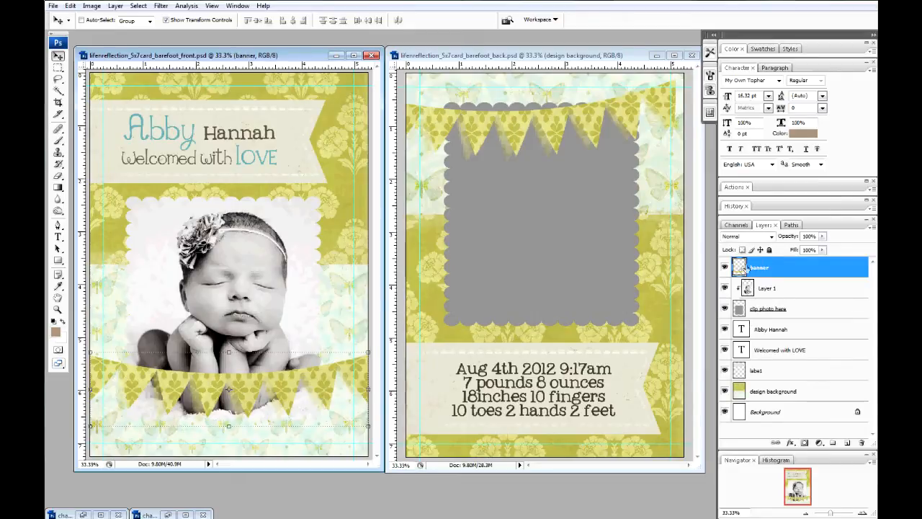
left_click(725, 268)
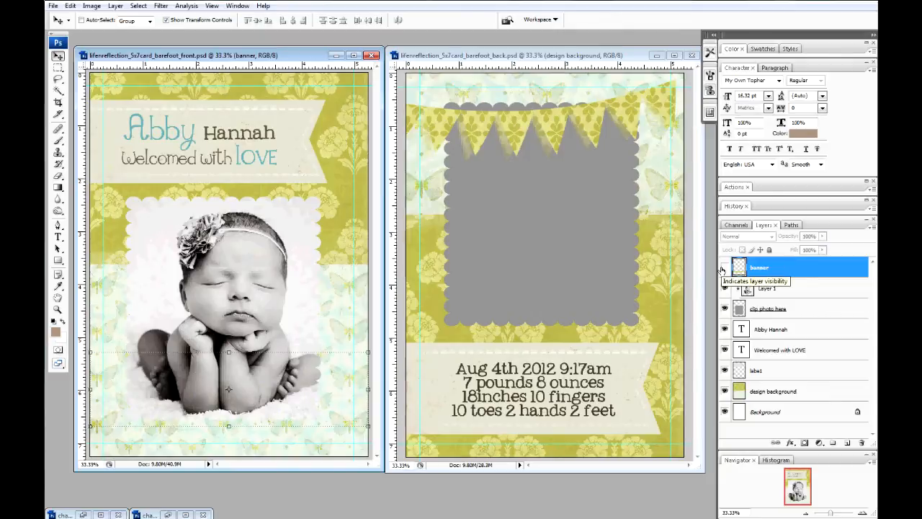
left_click(724, 267)
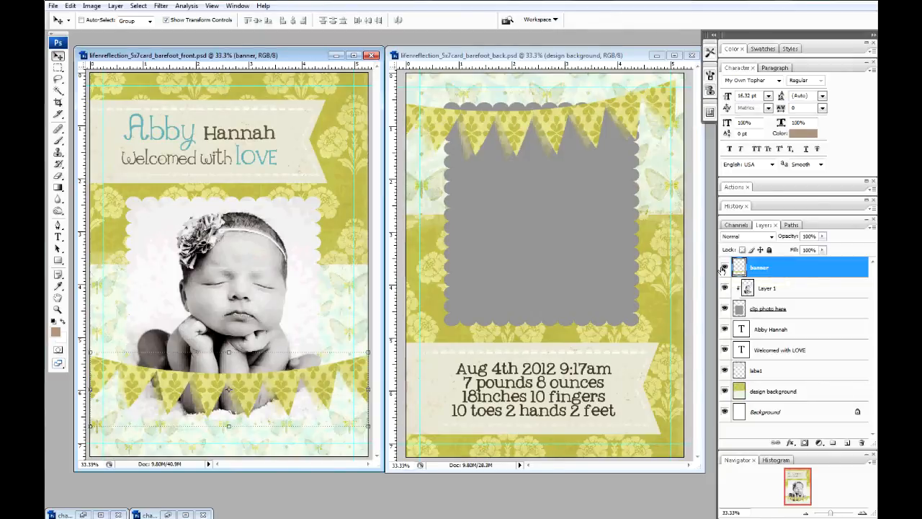
left_click(724, 268)
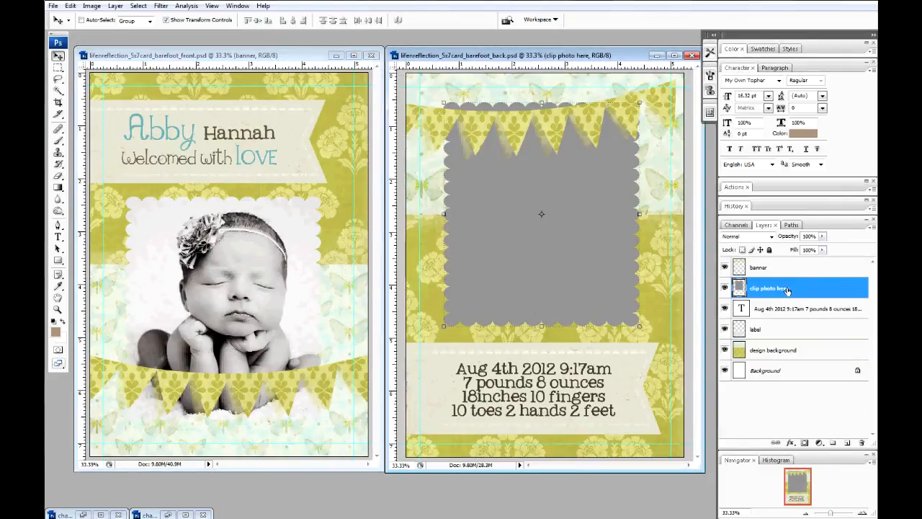
mouse_move(781, 334)
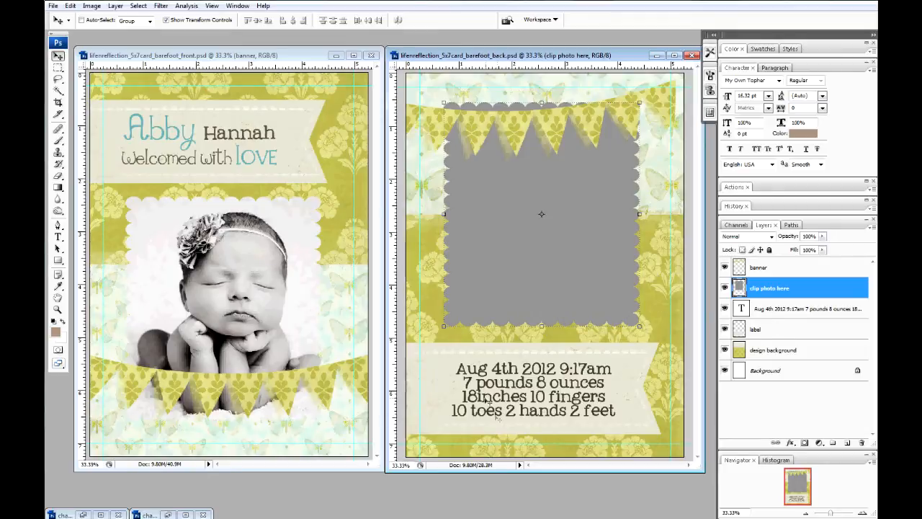
mouse_move(483, 353)
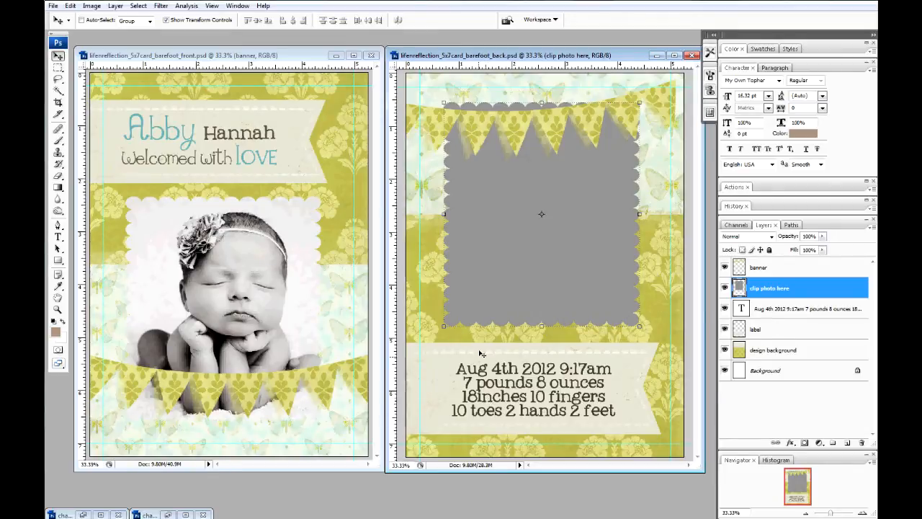
mouse_move(444, 326)
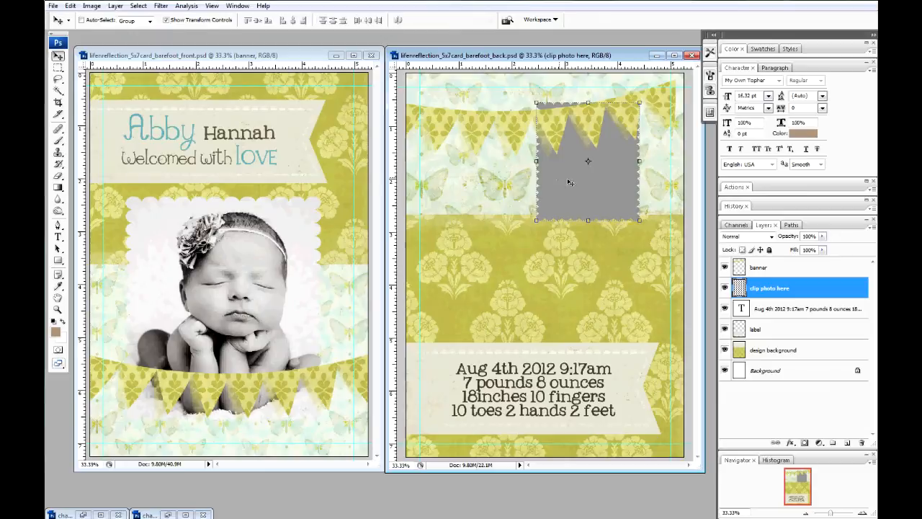
- Move the shrunken photo frame down to the right, above the birth details
left_click_drag(588, 160, 605, 270)
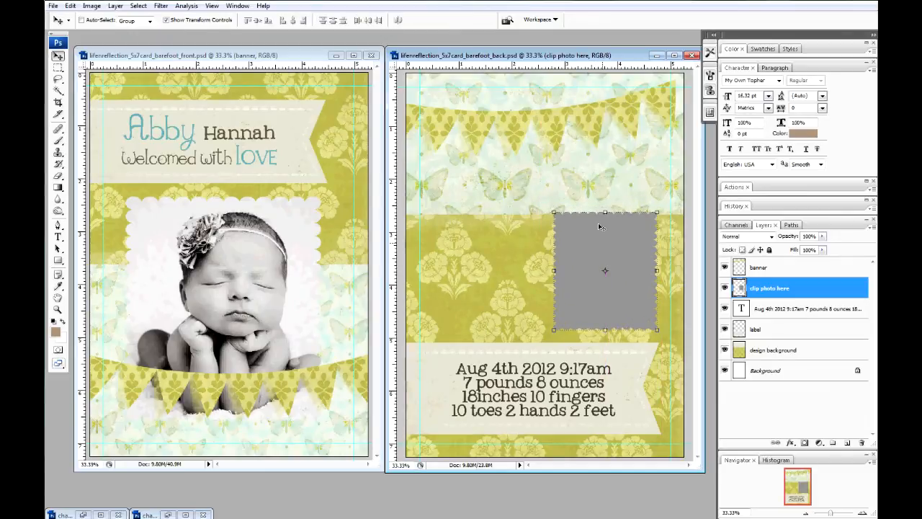
left_click_drag(605, 270, 610, 276)
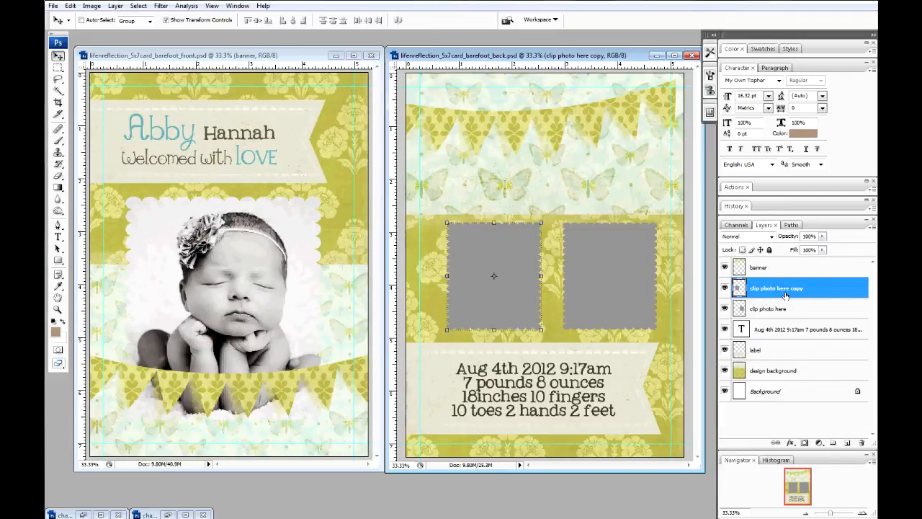
- Open the copied frame layer's properties from its context menu to rename it
right_click(776, 287)
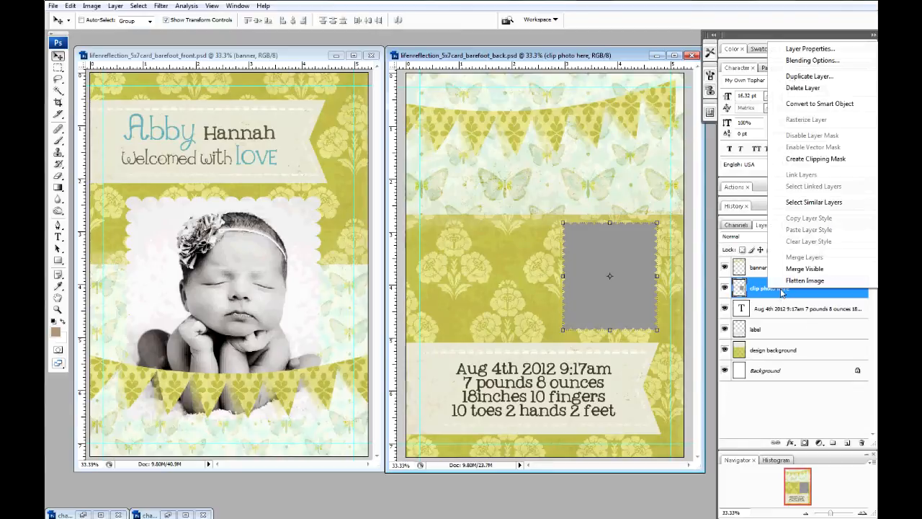
left_click(809, 75)
type("clip photo 2 here")
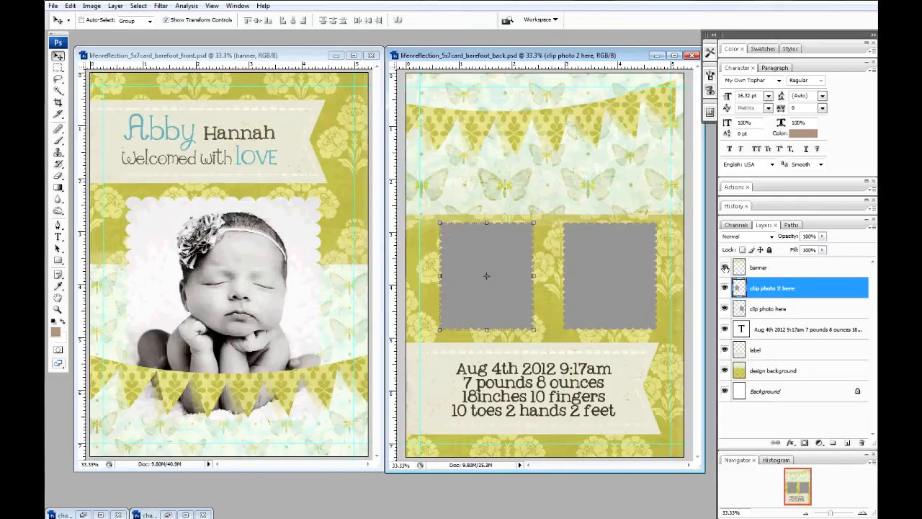
left_click(793, 329)
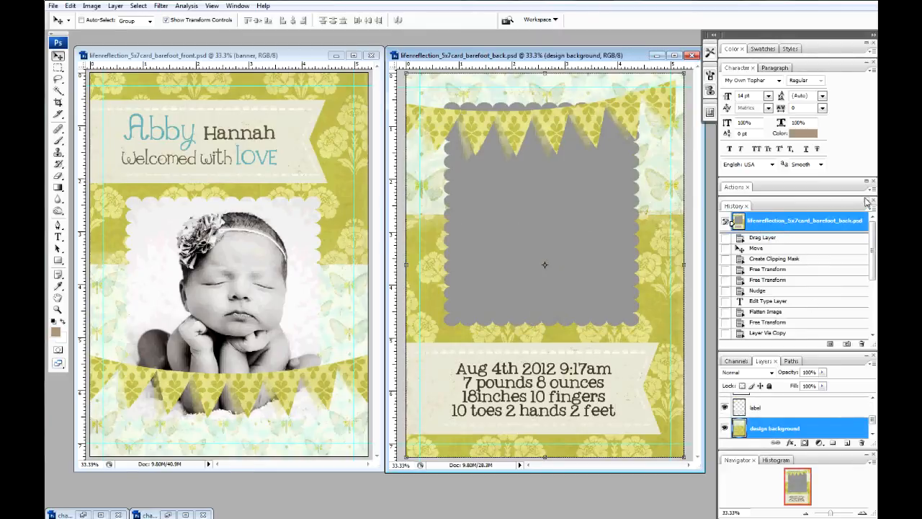
- Revert the back card to its original single-frame snapshot in History
left_click(763, 224)
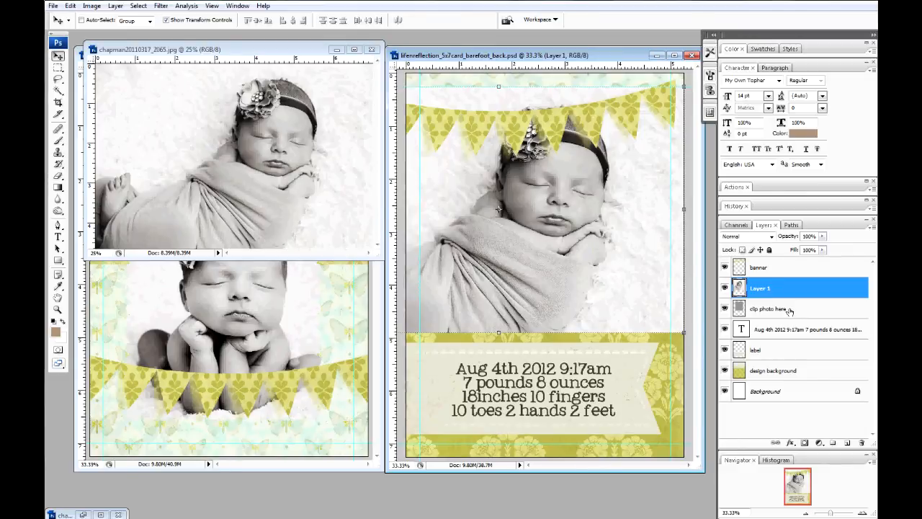
mouse_move(795, 299)
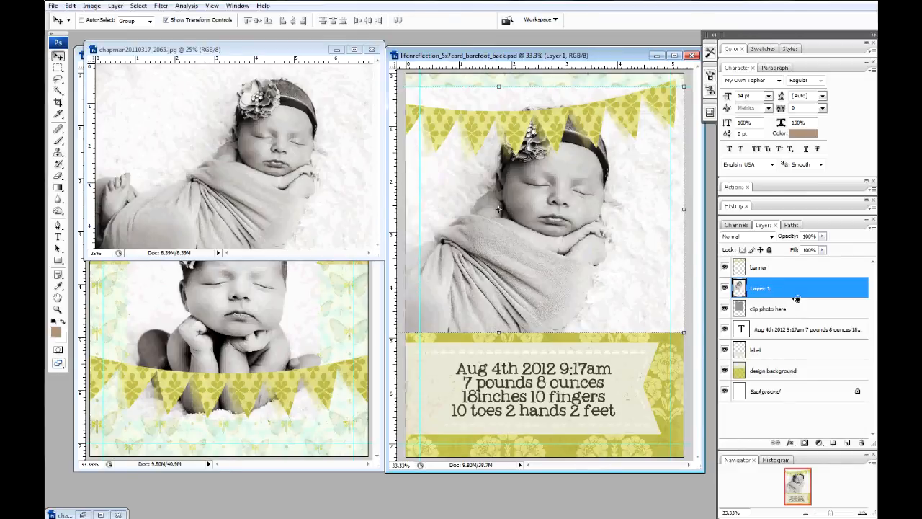